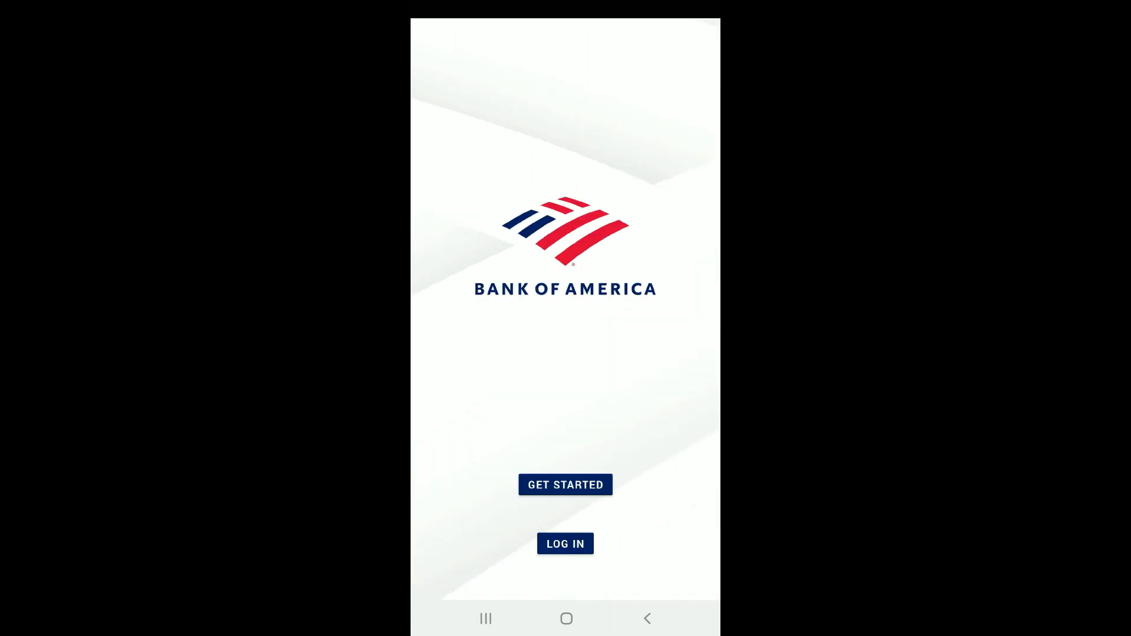
Exit the Bank of America welcome screen back to the home screen.
click(564, 484)
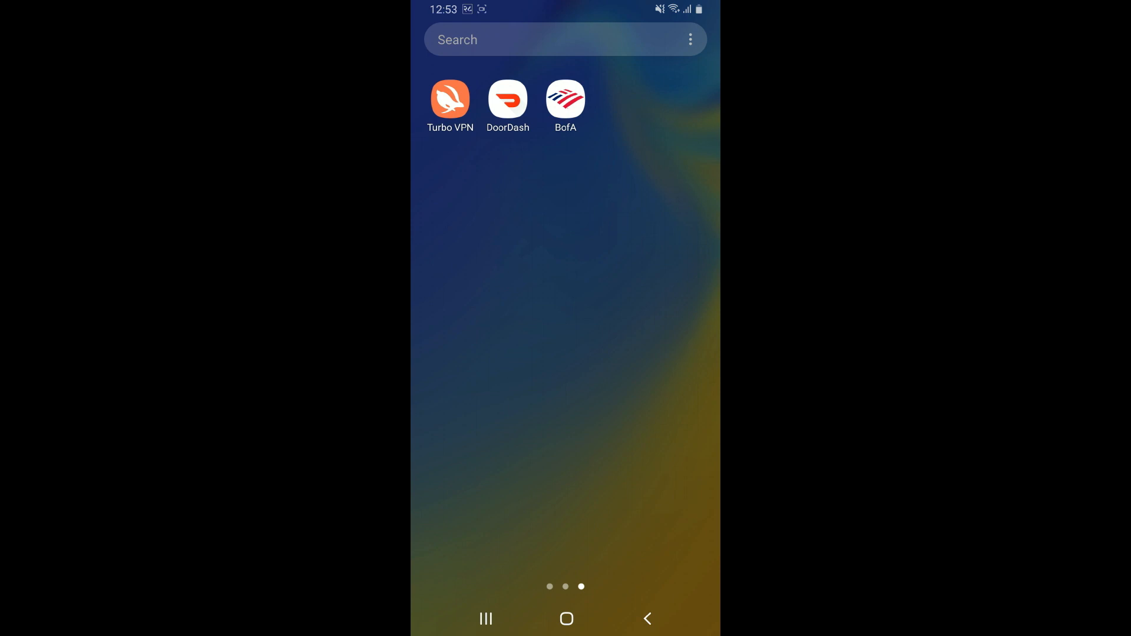
Relaunch BofA from the app drawer and accept the End User License Agreement.
click(564, 99)
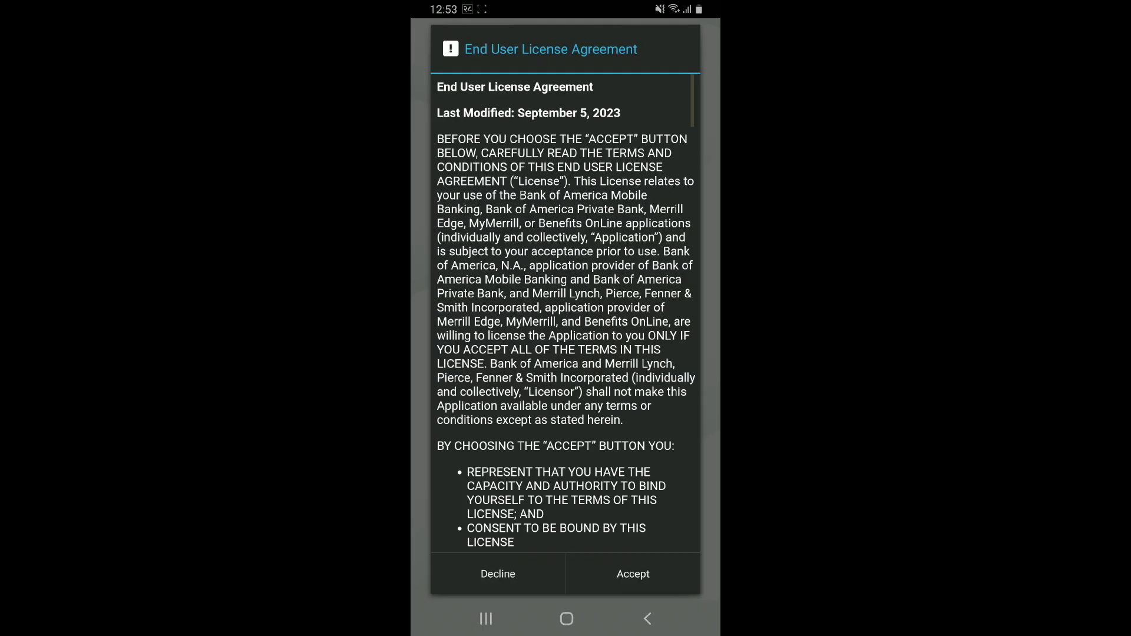
click(632, 574)
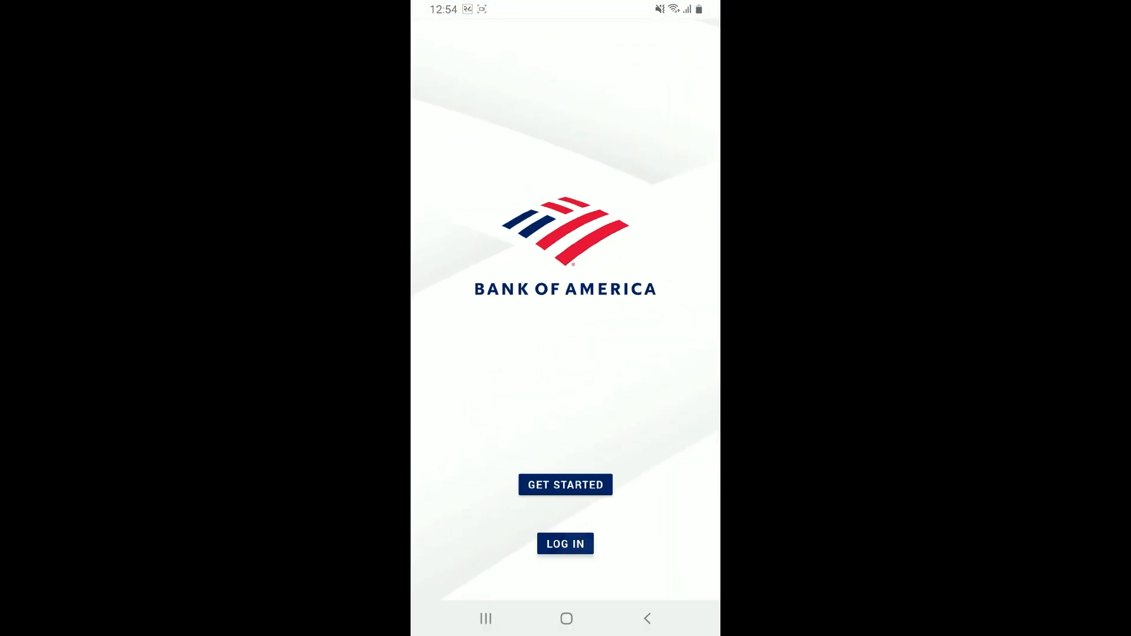
Leave Bank of America for the phone's home screen.
click(565, 543)
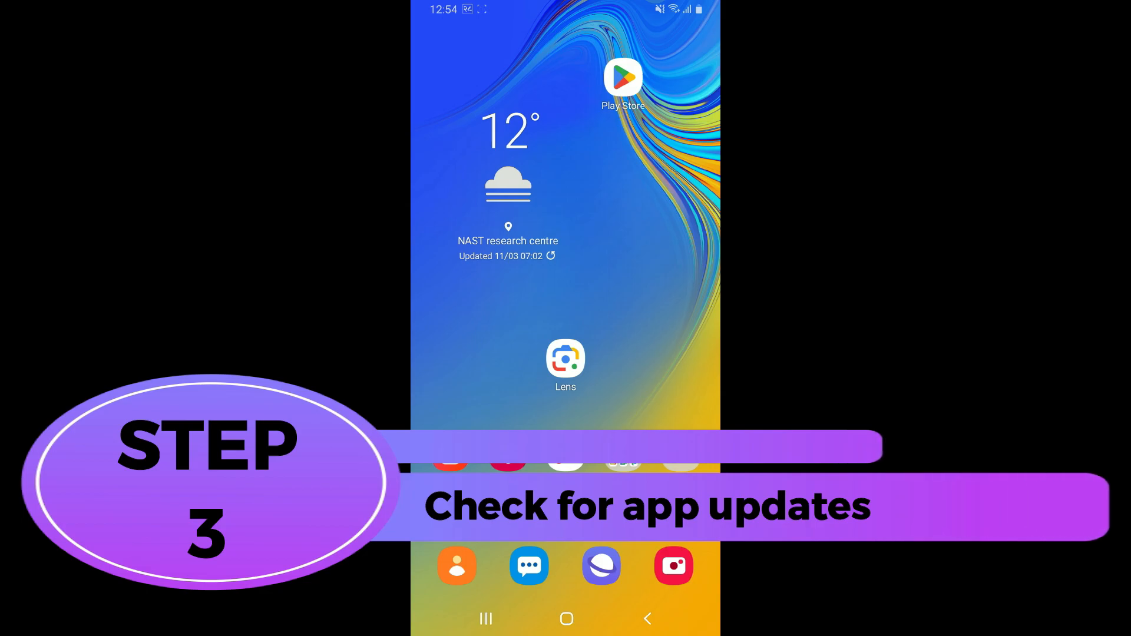
Search Google Play Store for 'bank of america' to check for an app update.
click(622, 77)
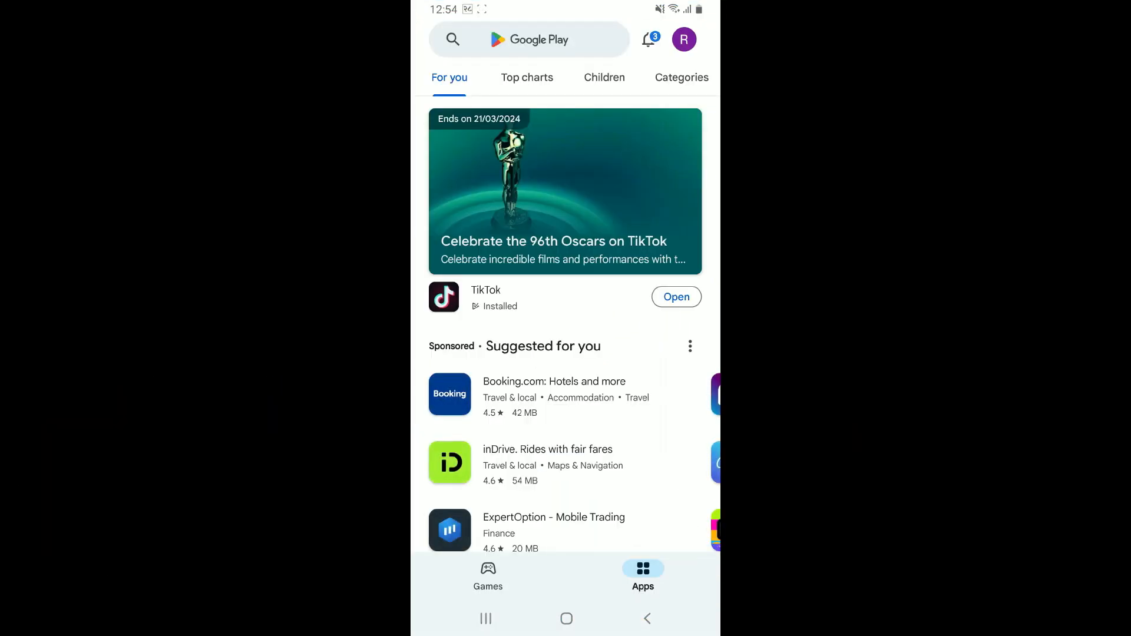
click(530, 40)
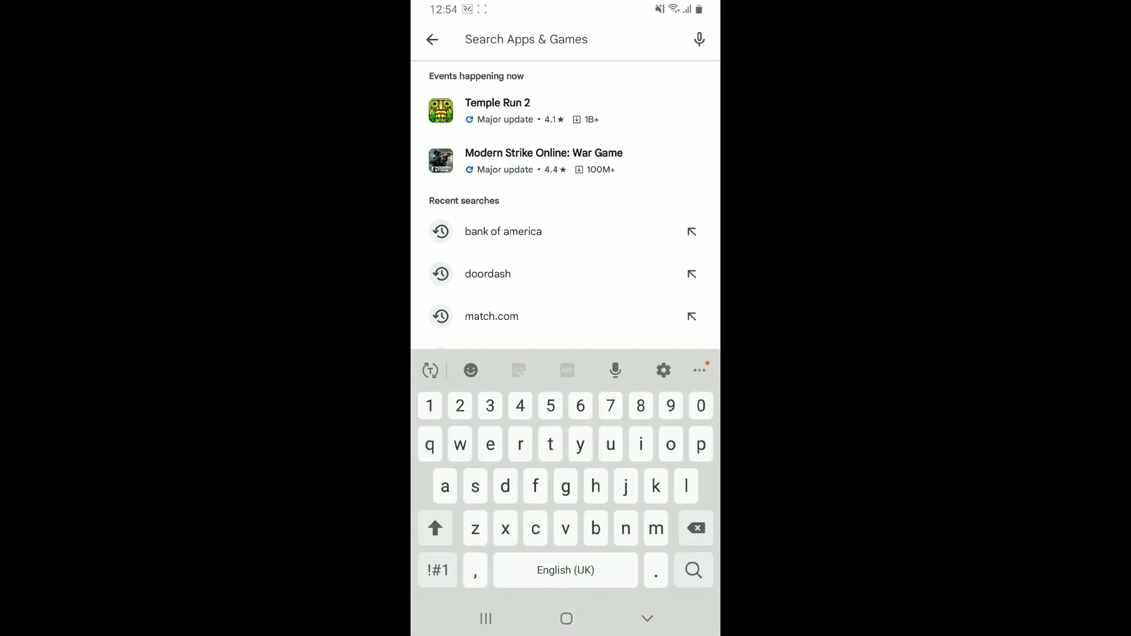
click(503, 231)
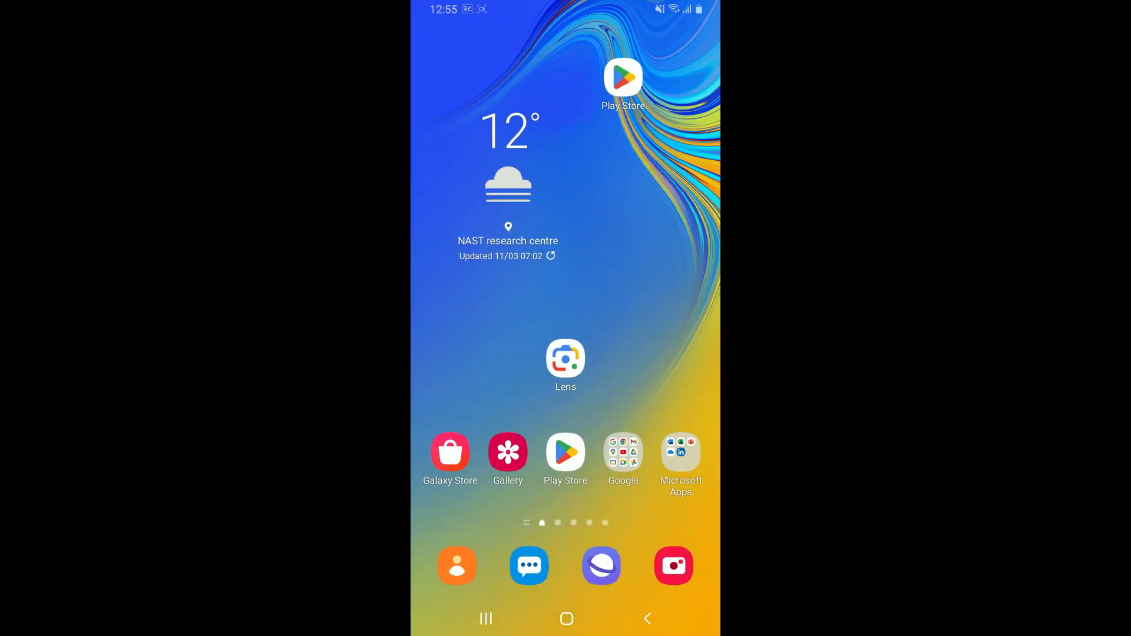
Uninstall BofA from the app drawer and confirm with OK.
scroll(left, 3)
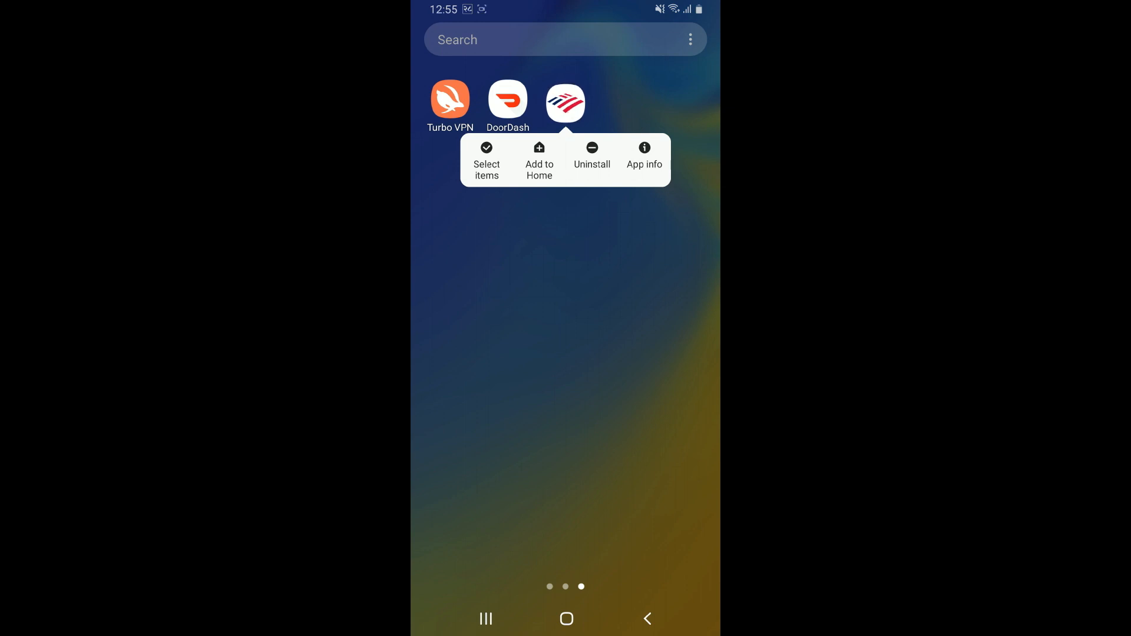
click(590, 157)
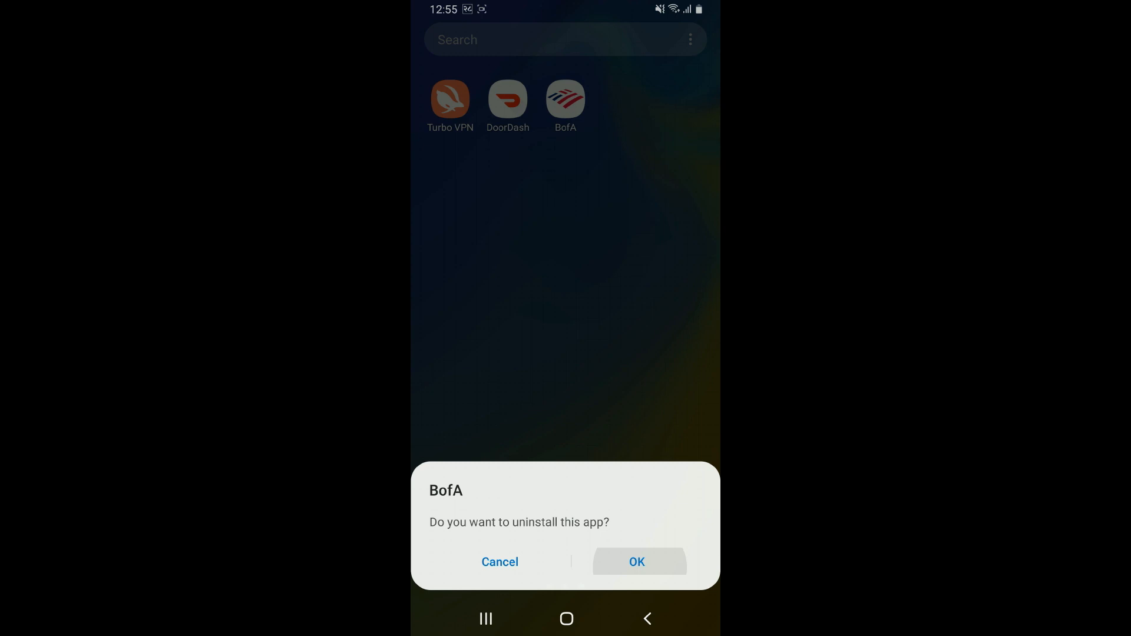
click(635, 562)
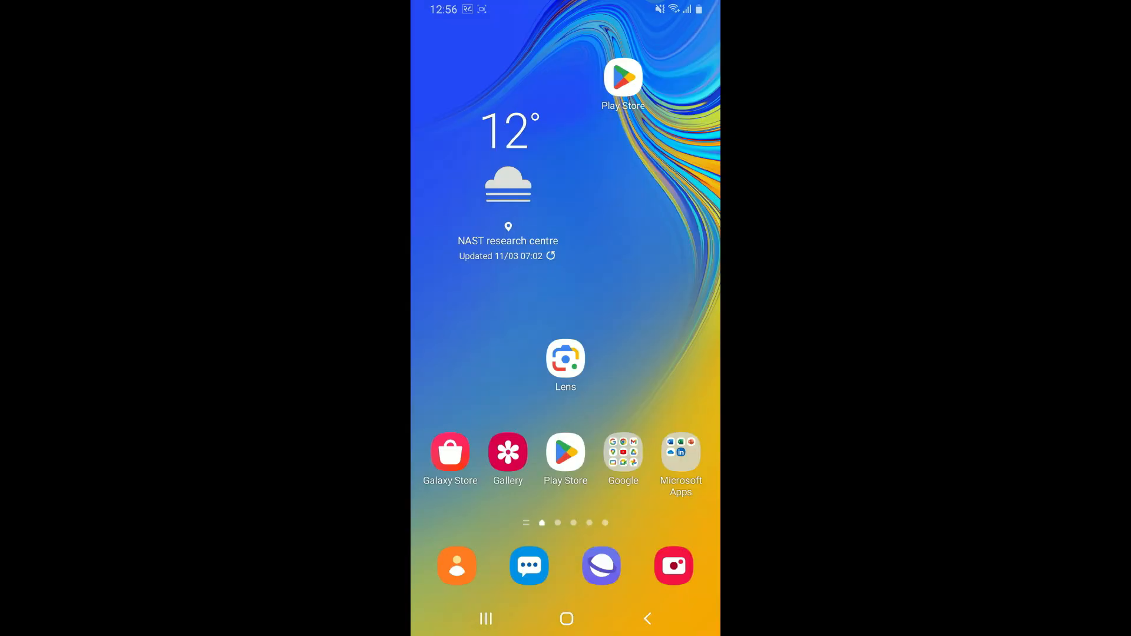